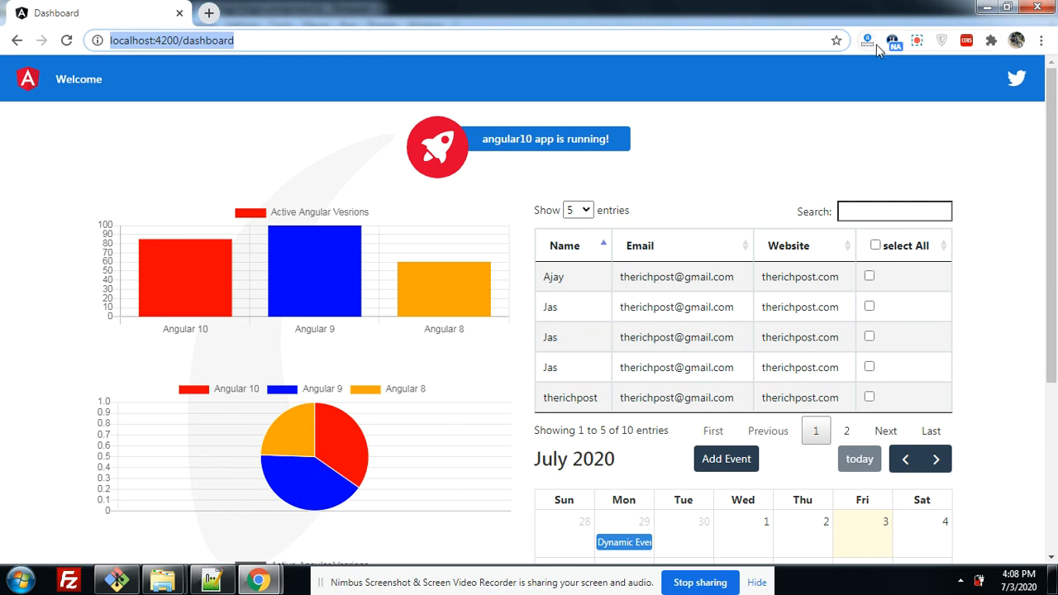
{"action": "mouse_move", "coordinate": [968, 41]}
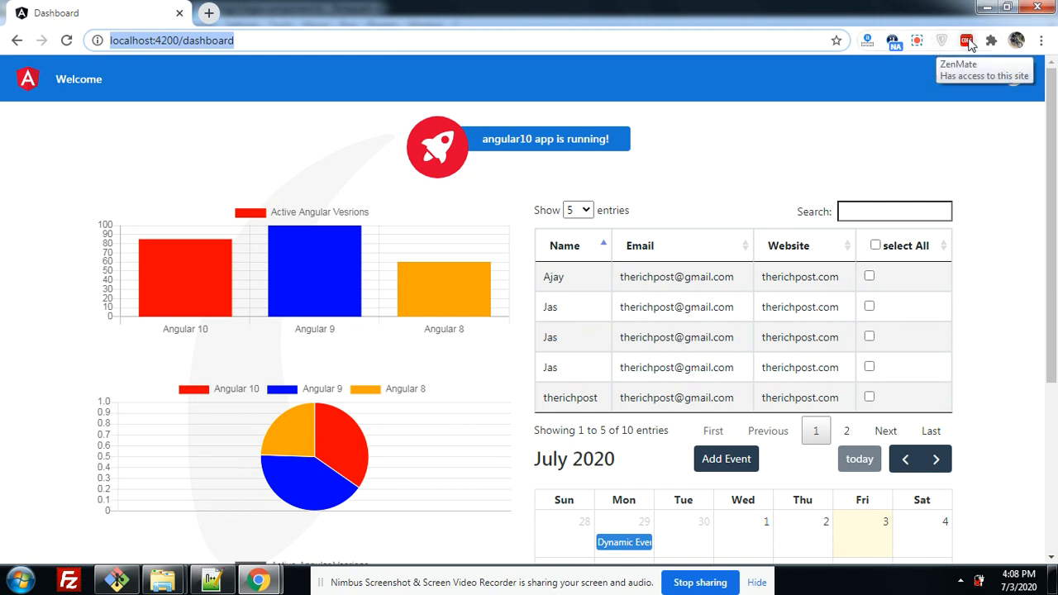
{"action": "left_click", "coordinate": [1041, 40]}
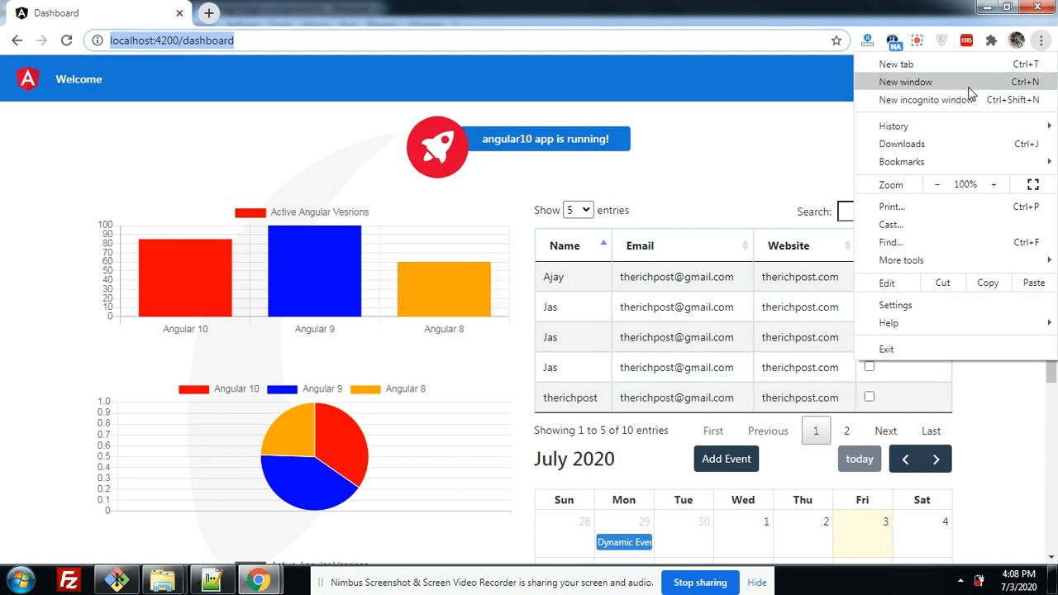
{"action": "left_click", "coordinate": [926, 99]}
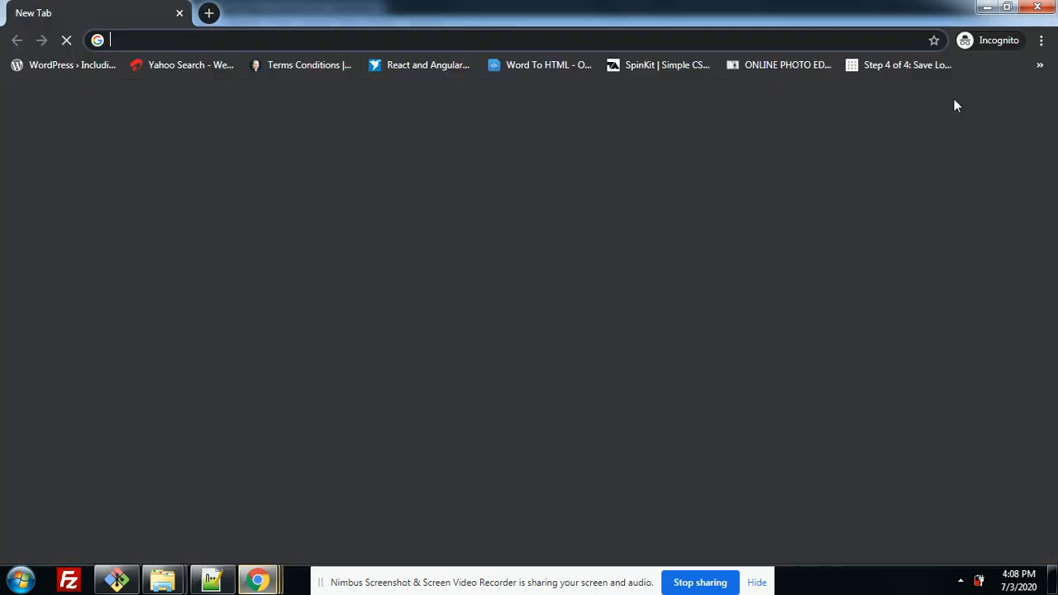
{"action": "type", "text": "http://localhost:4200/dashboard"}
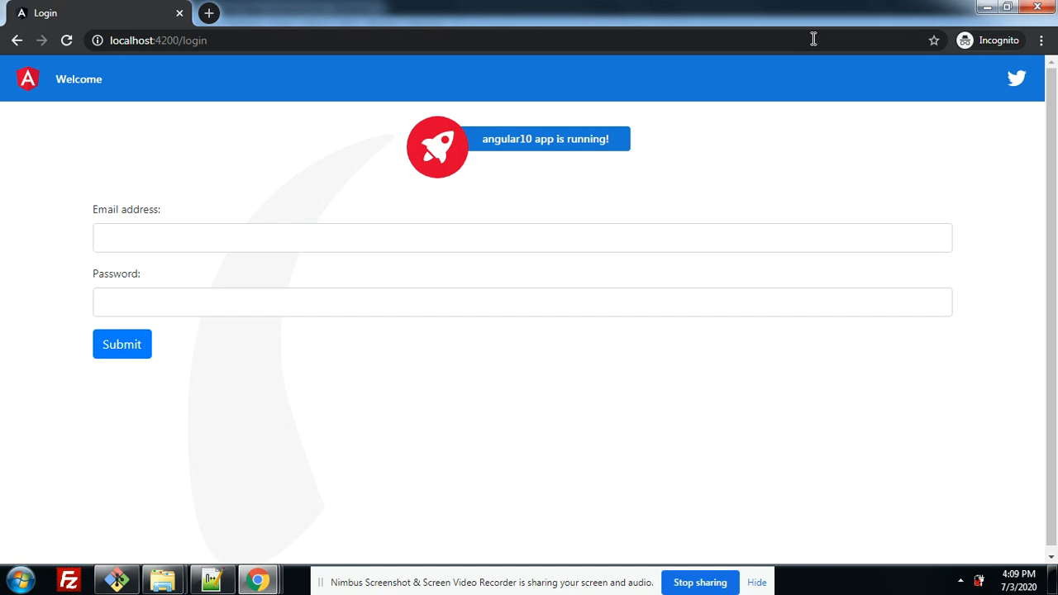
{"action": "left_click", "coordinate": [121, 344]}
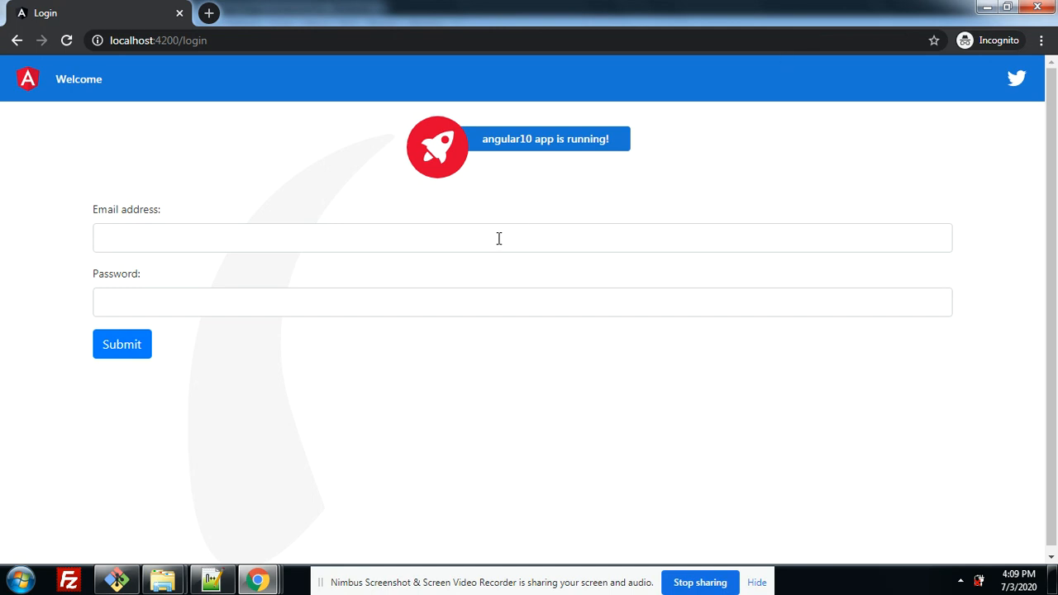
{"action": "type", "text": "gh"}
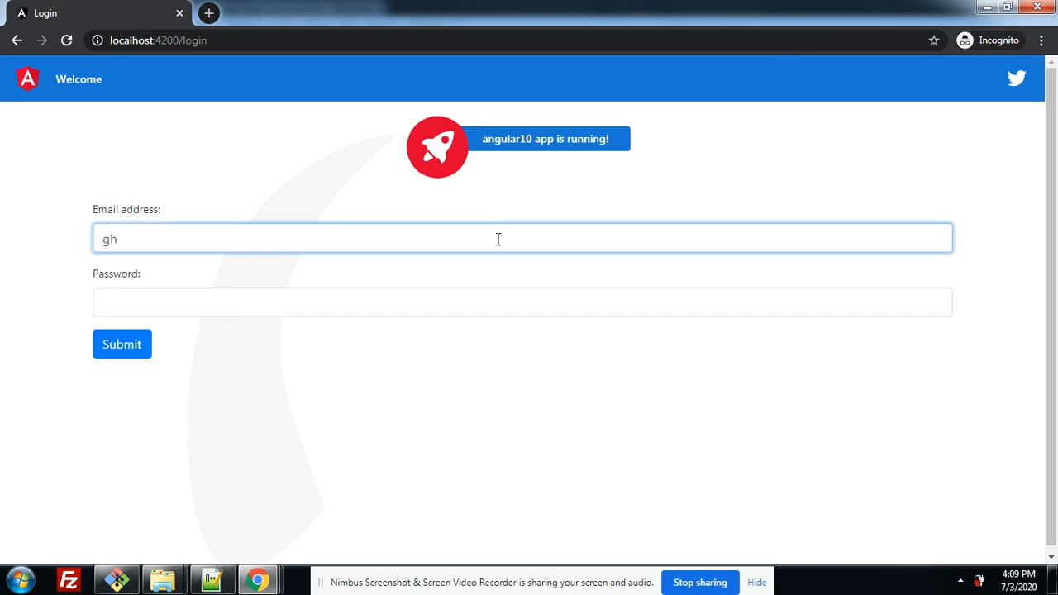
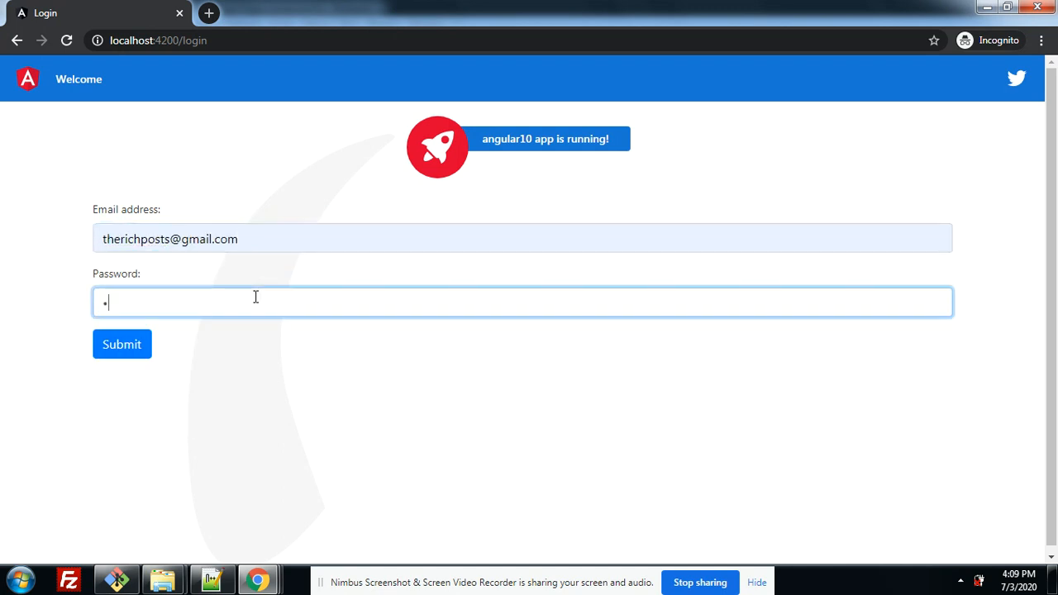
{"action": "type", "text": "password"}
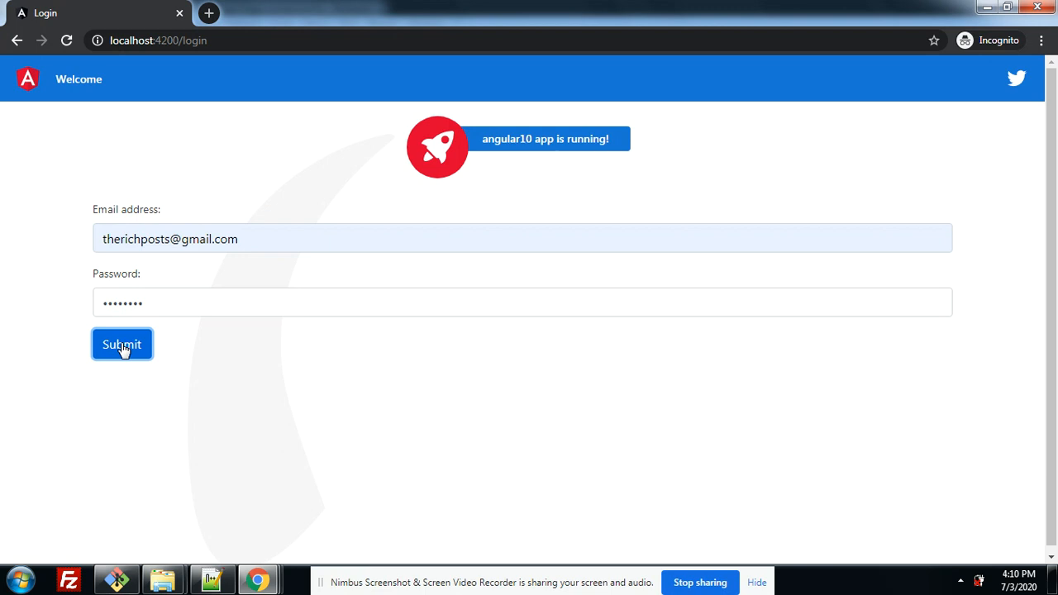
{"action": "left_click", "coordinate": [121, 345]}
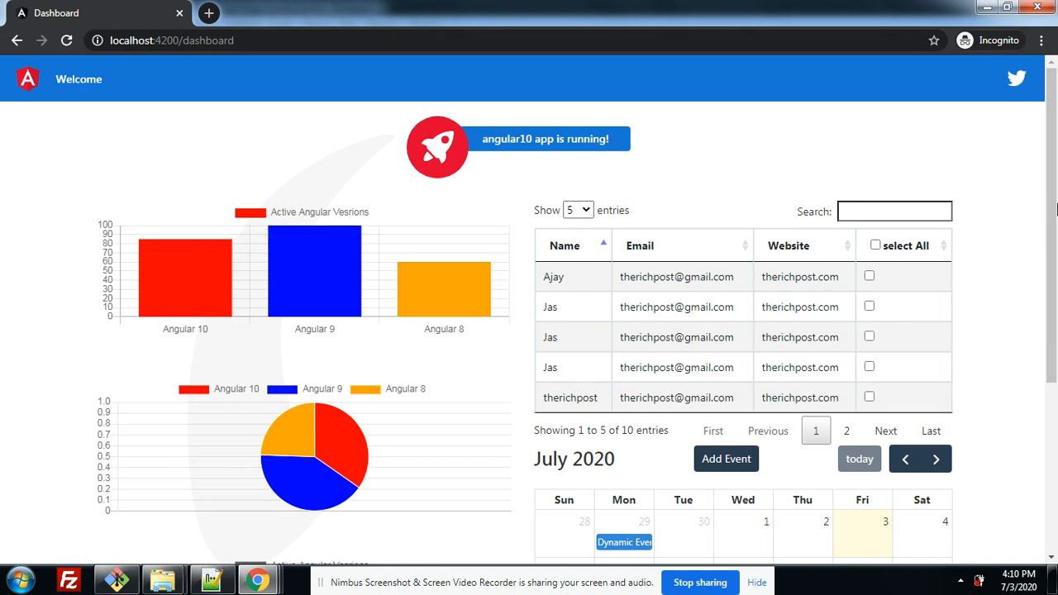
Scroll down the dashboard to view the line chart and calendar, then back up
{"action": "scroll", "scroll_direction": "down", "scroll_amount": 3}
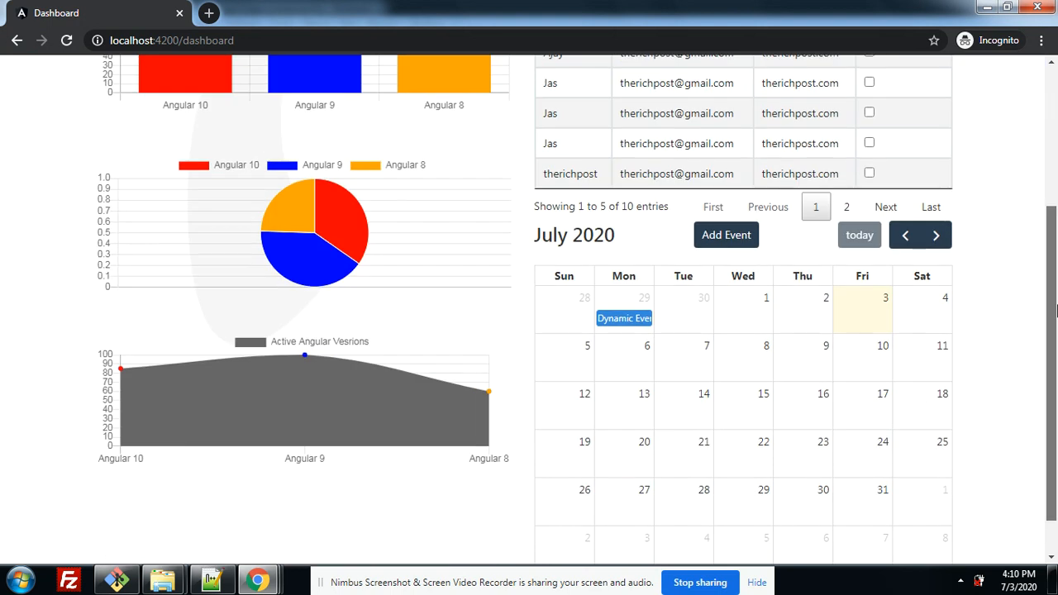
{"action": "scroll", "scroll_direction": "up", "scroll_amount": 3}
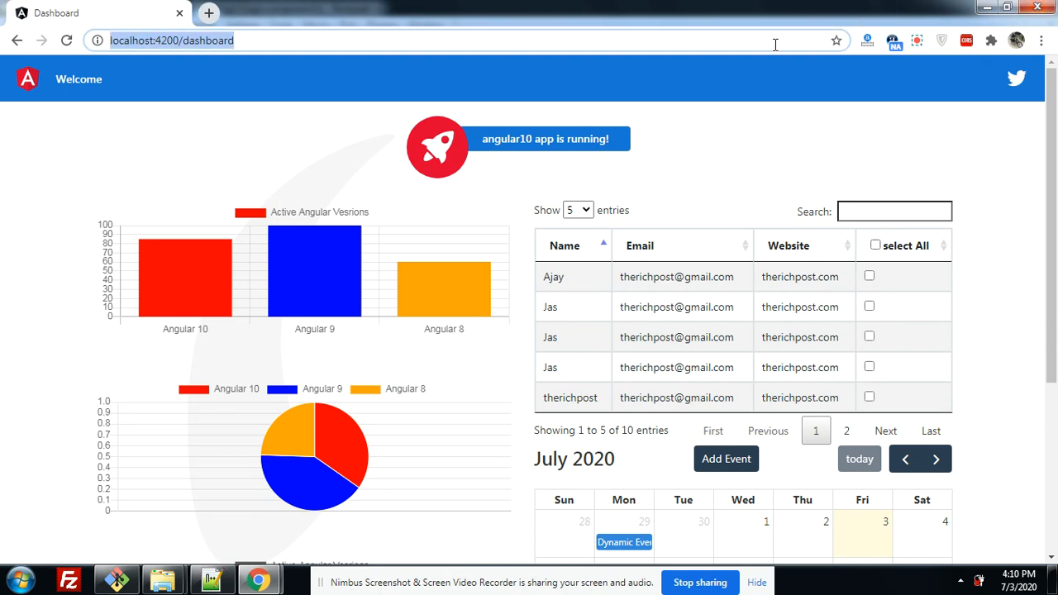
{"action": "mouse_move", "coordinate": [1009, 36]}
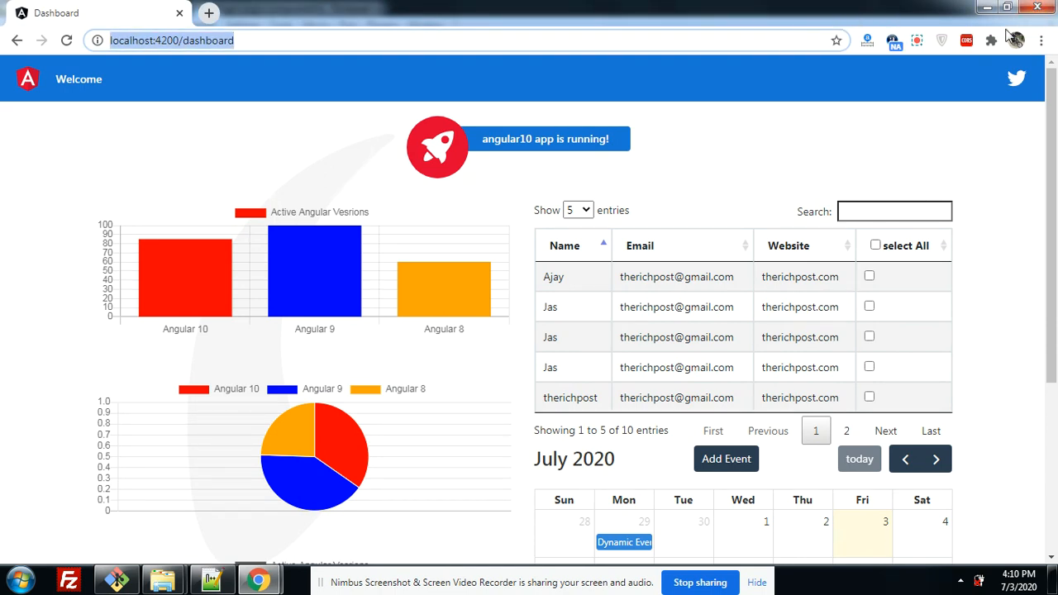
Open localhost:4200/dashboard in a new incognito window, landing on the login page
{"action": "left_click", "coordinate": [1041, 39]}
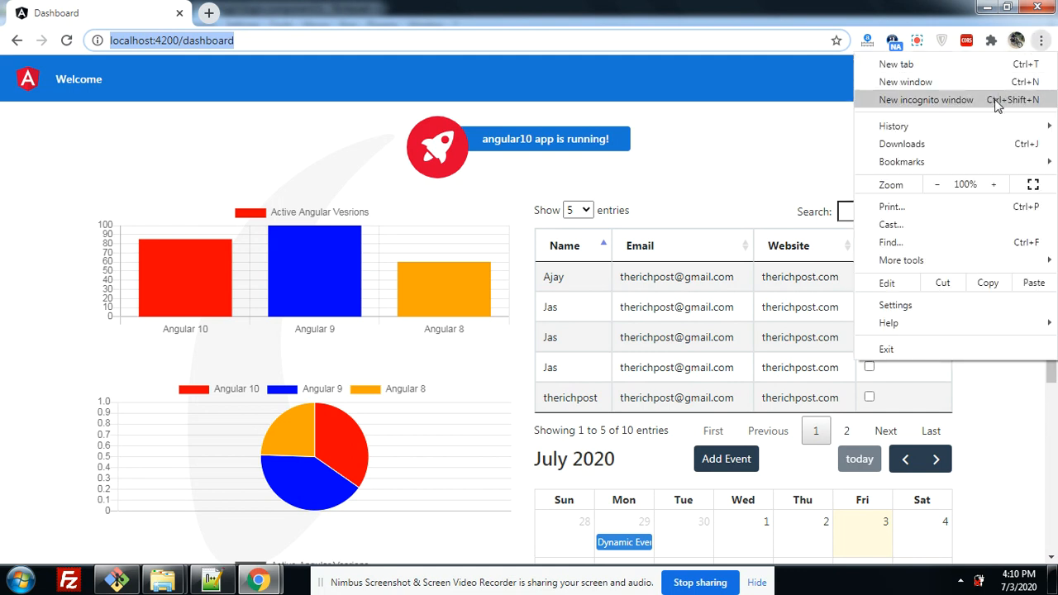
{"action": "left_click", "coordinate": [925, 99]}
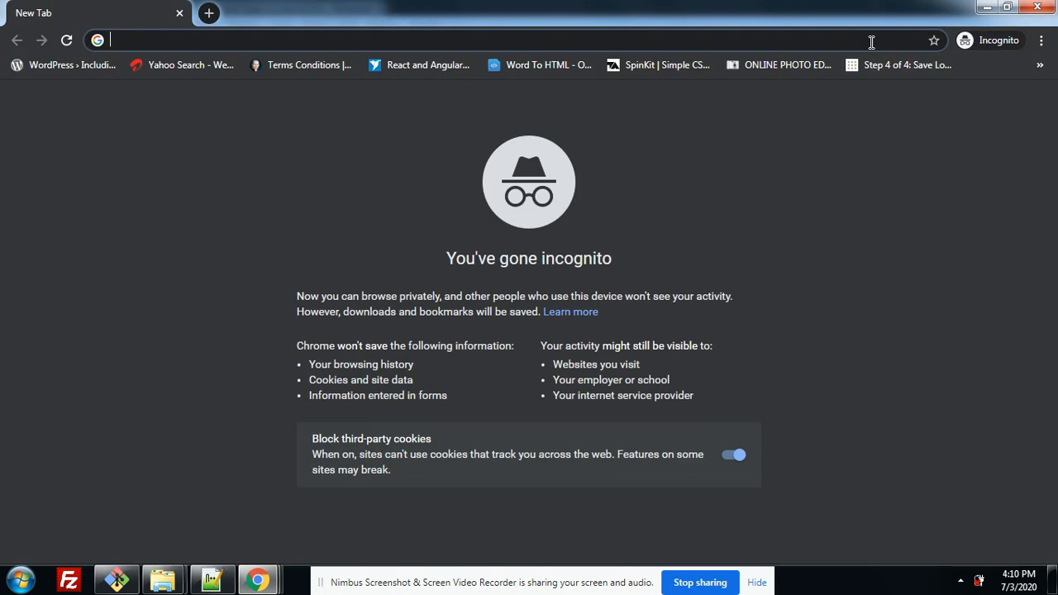
{"action": "type", "text": "localhost:4200/dashboard"}
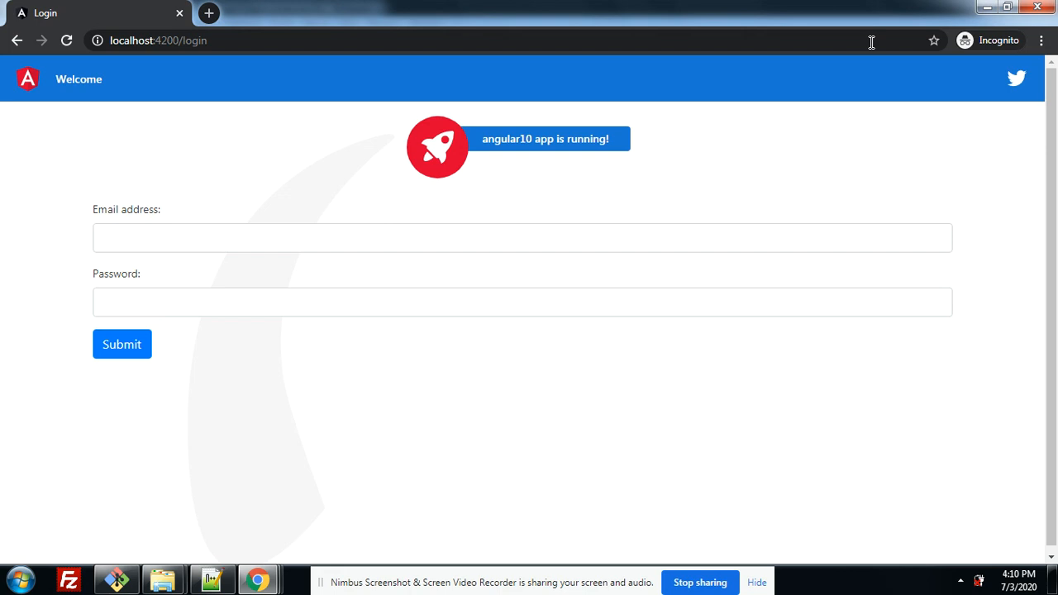
Fill the login form with the saved autofill email and a password
{"action": "left_click", "coordinate": [522, 238]}
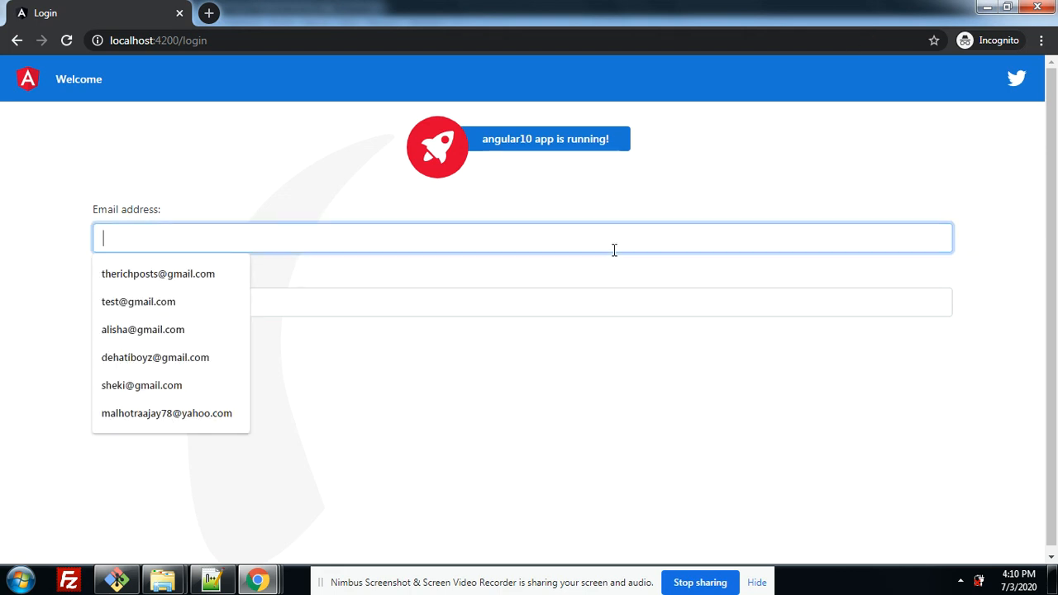
{"action": "left_click", "coordinate": [158, 274]}
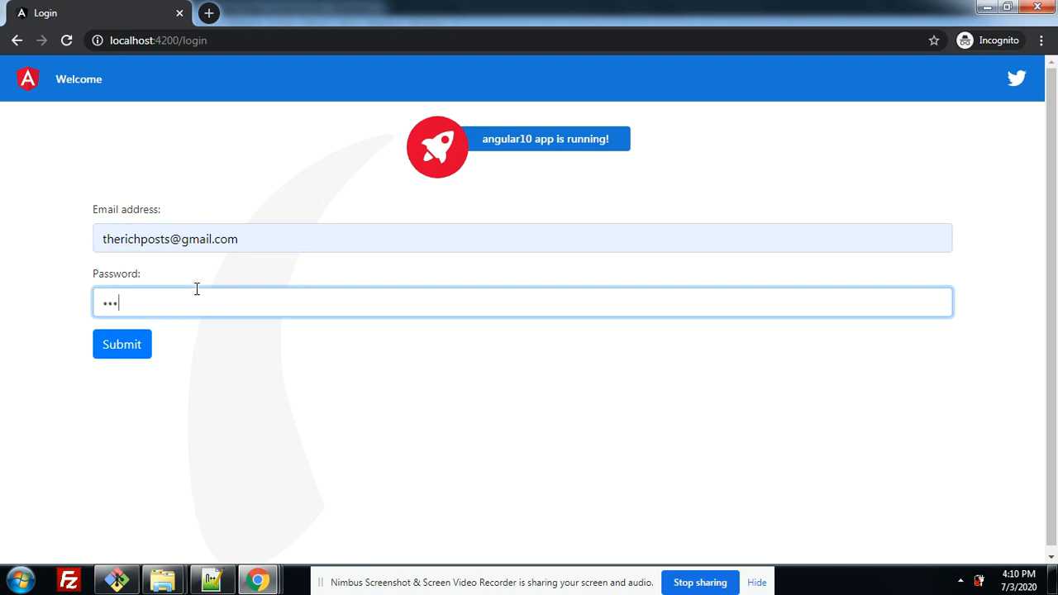
{"action": "type", "text": "•"}
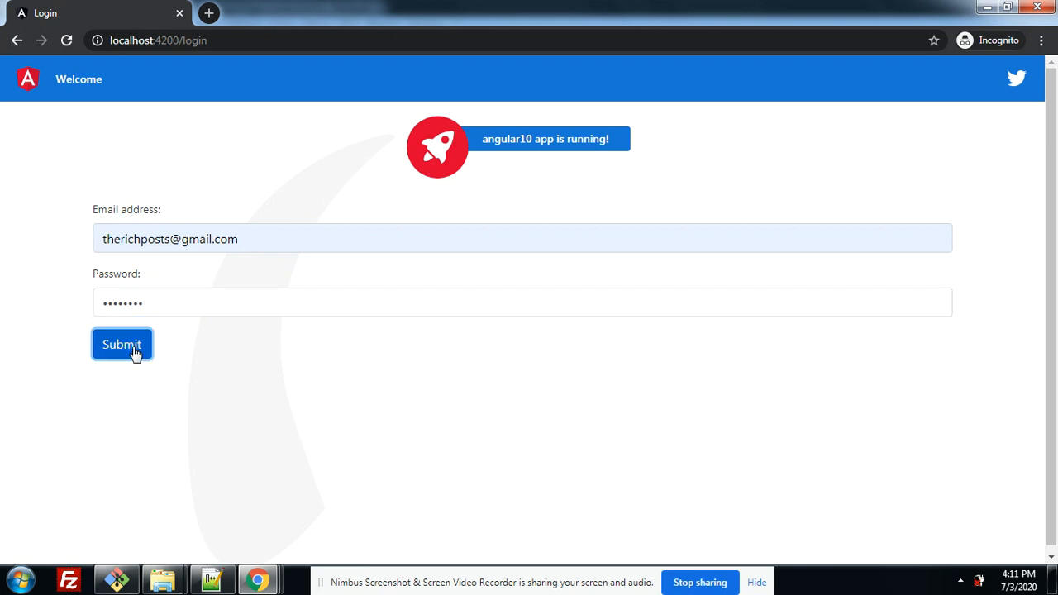
Submit the login, then change the address from dashboard to login
{"action": "left_click", "coordinate": [121, 345]}
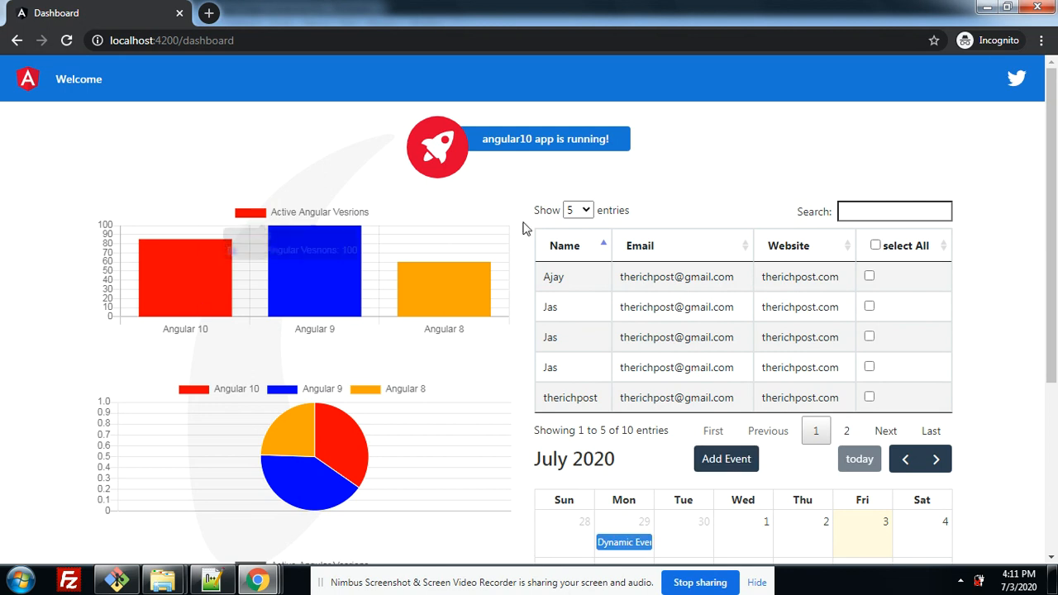
{"action": "scroll", "scroll_direction": "down", "scroll_amount": 3}
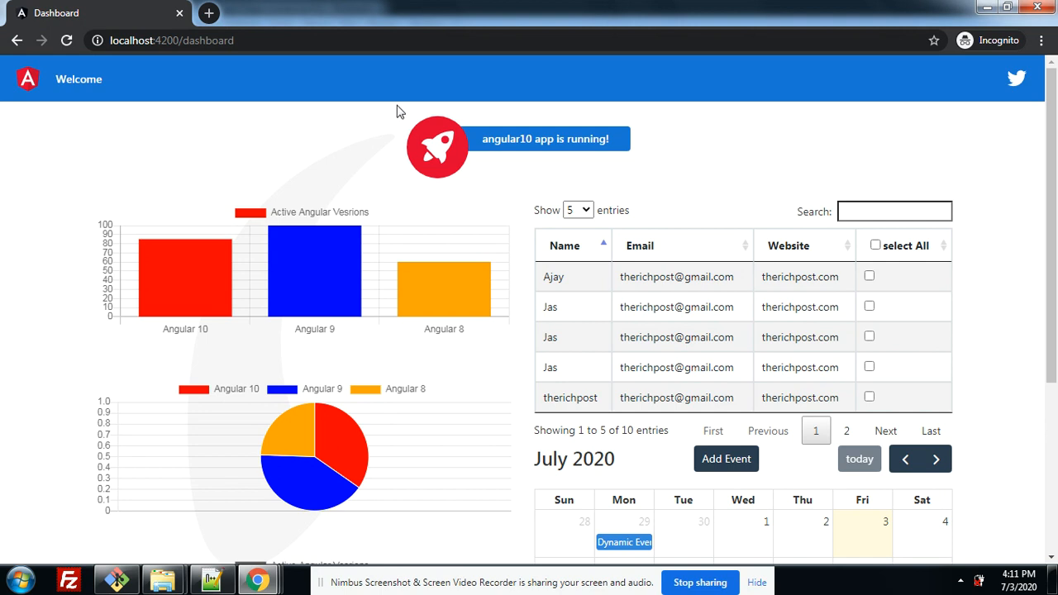
{"action": "double_click", "coordinate": [208, 40]}
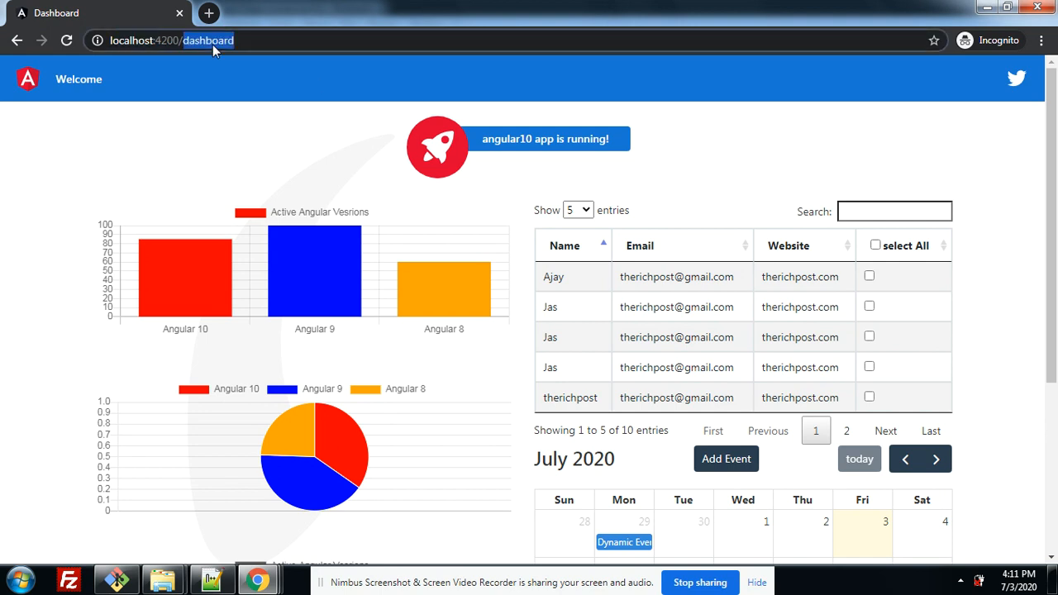
{"action": "type", "text": "login"}
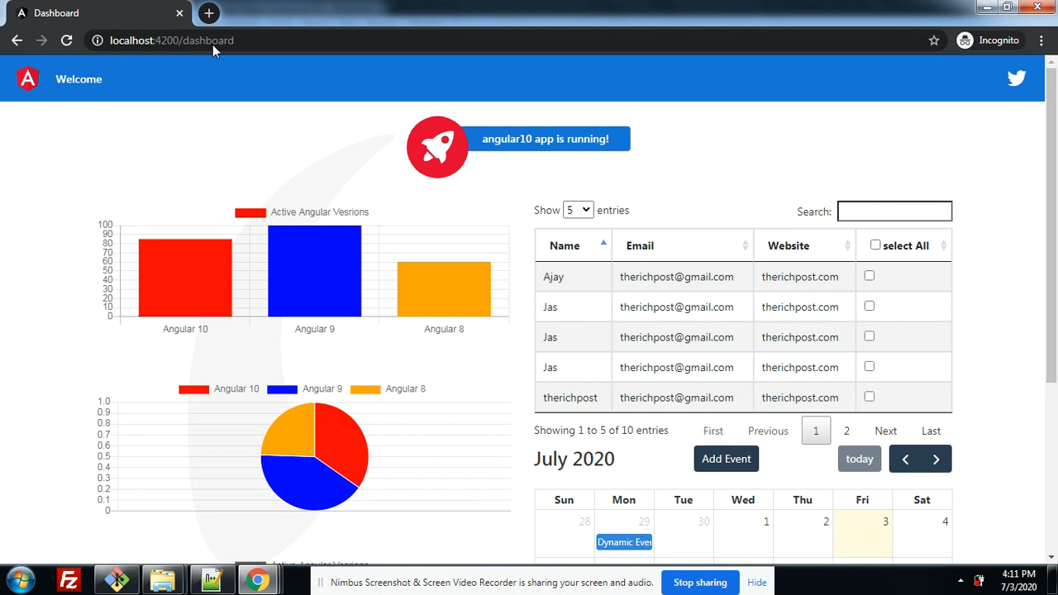
{"action": "mouse_move", "coordinate": [254, 291]}
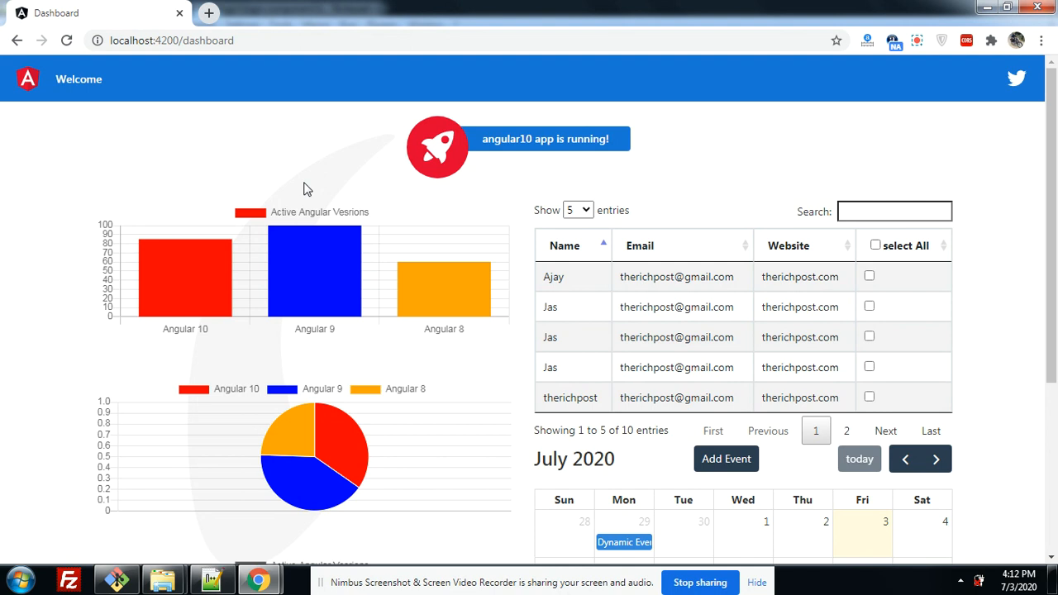
{"action": "mouse_move", "coordinate": [312, 183]}
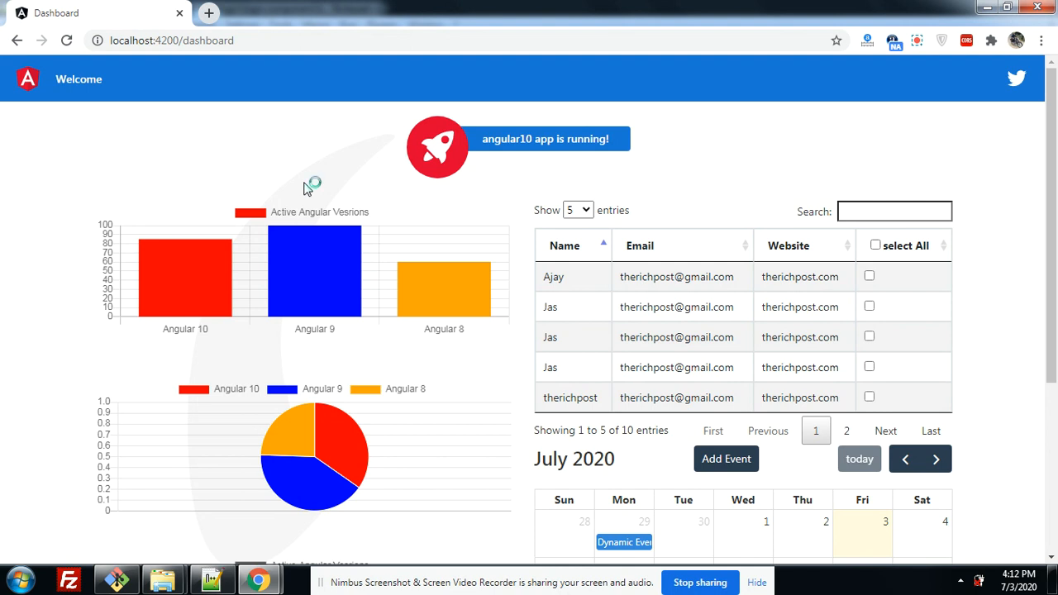
{"action": "mouse_move", "coordinate": [307, 188]}
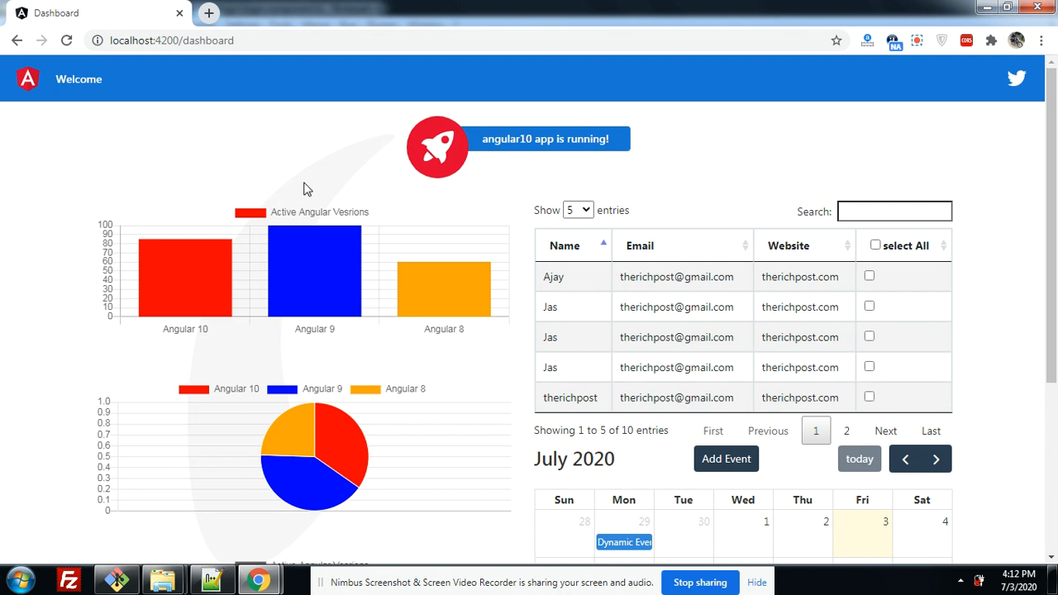